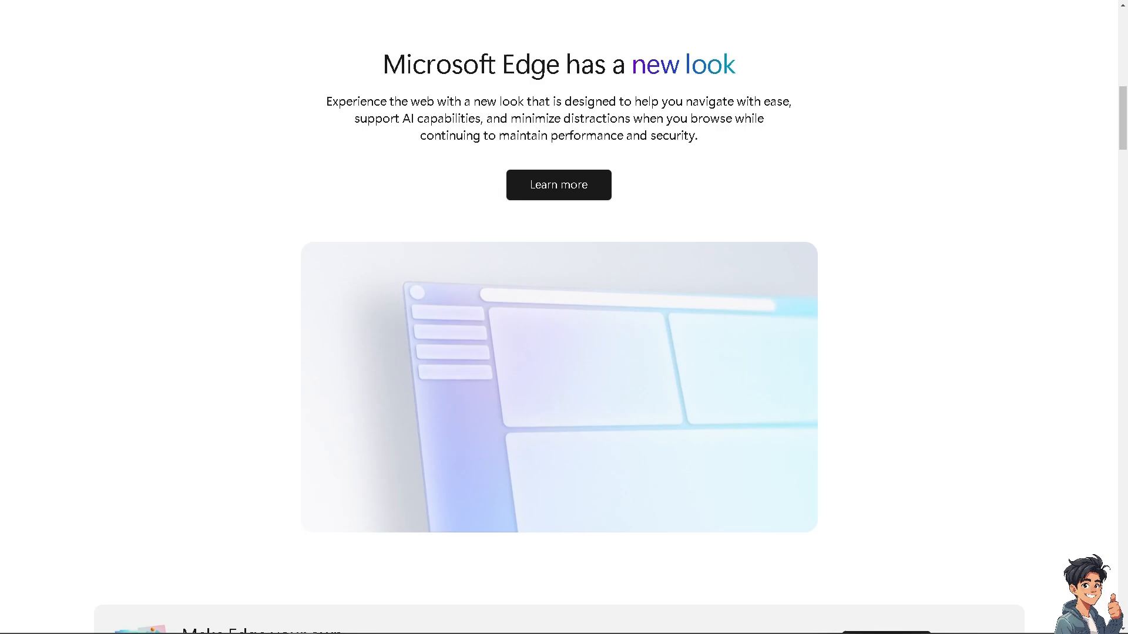
# Step: Bring up the Open with program list for the How To Insert Picture PDF
pyautogui.scroll(3)
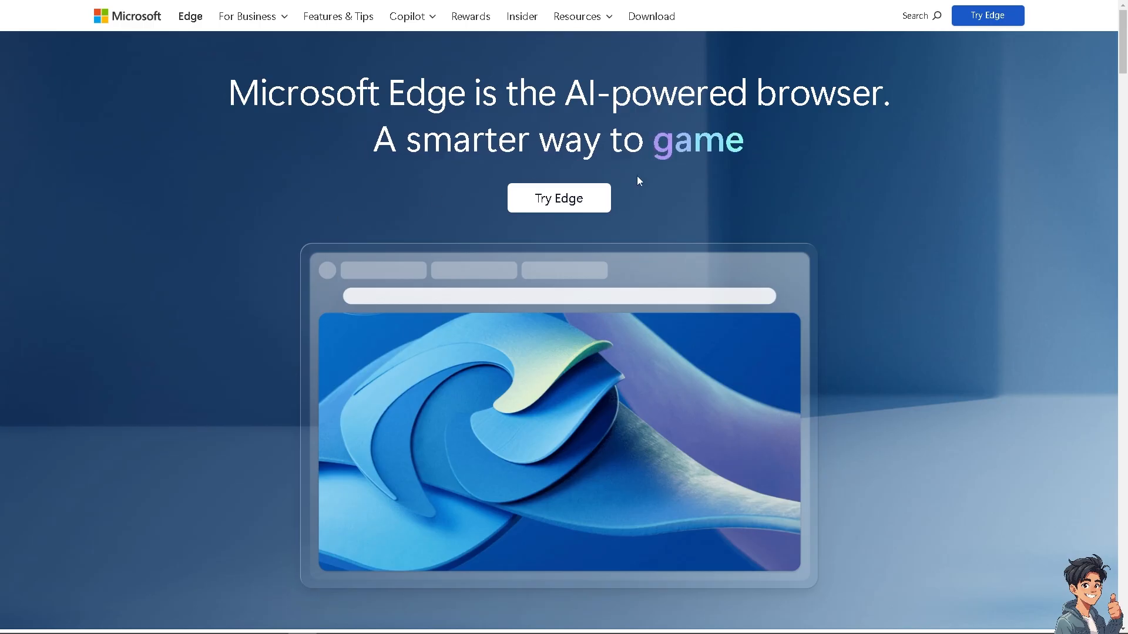
pyautogui.click(558, 198)
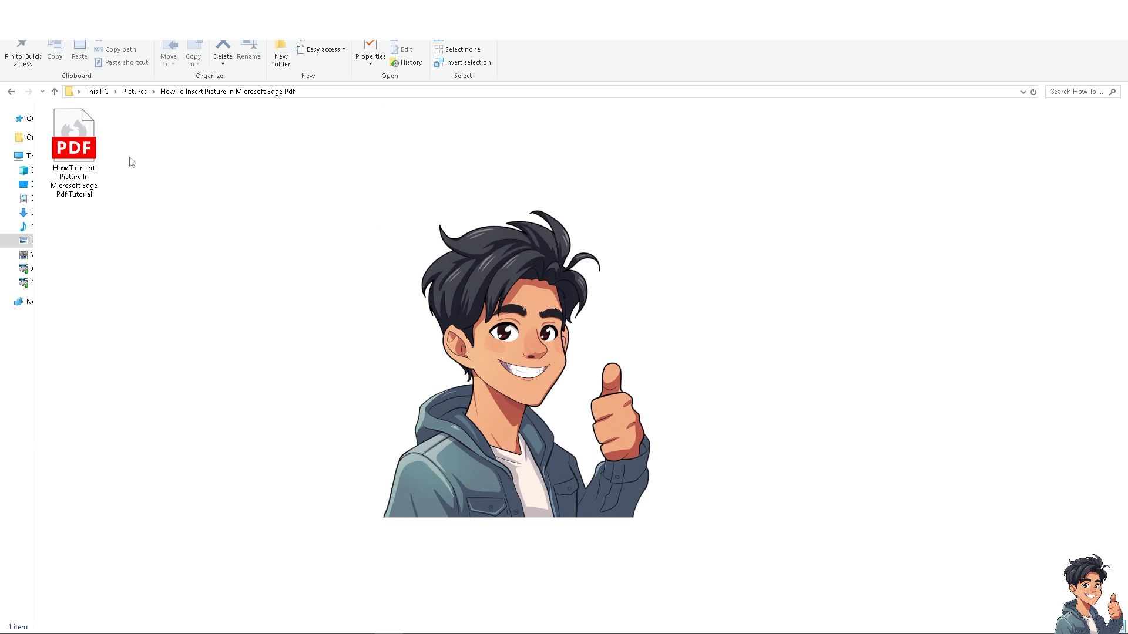
pyautogui.rightClick(73, 135)
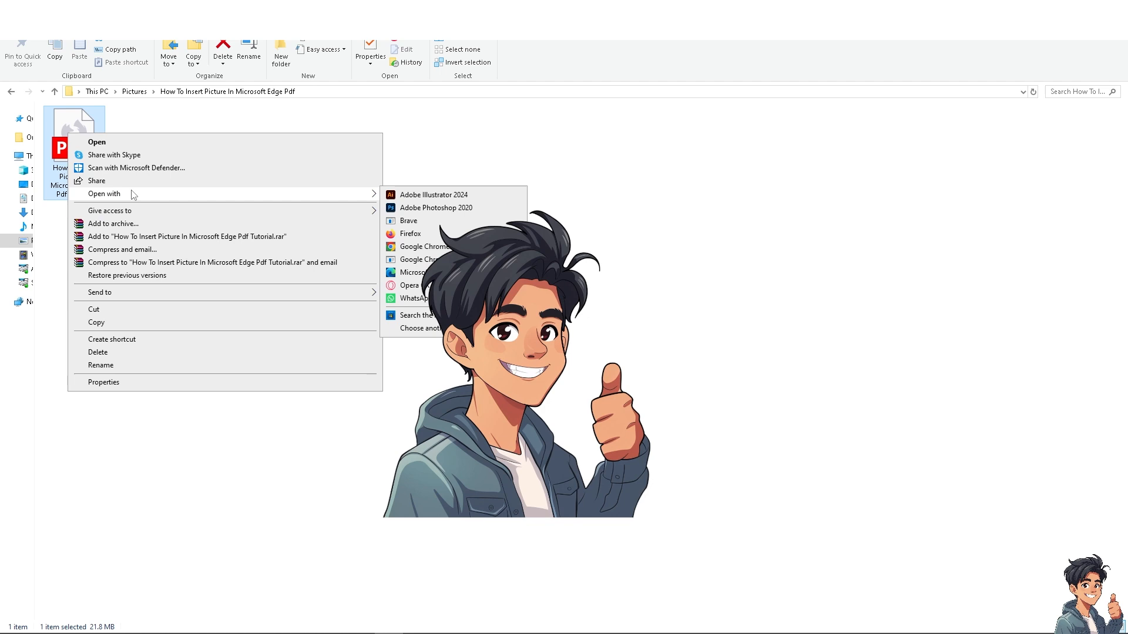
pyautogui.moveTo(310, 193)
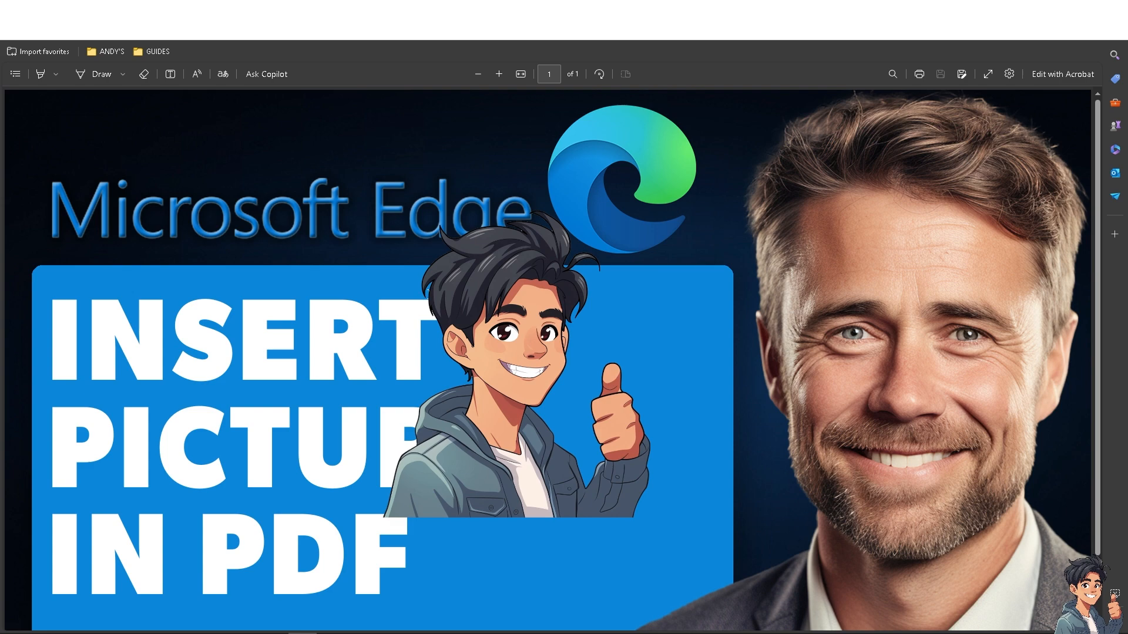
# Step: Pick red in the Highlight options and highlight the word INSERT
pyautogui.scroll(-3)
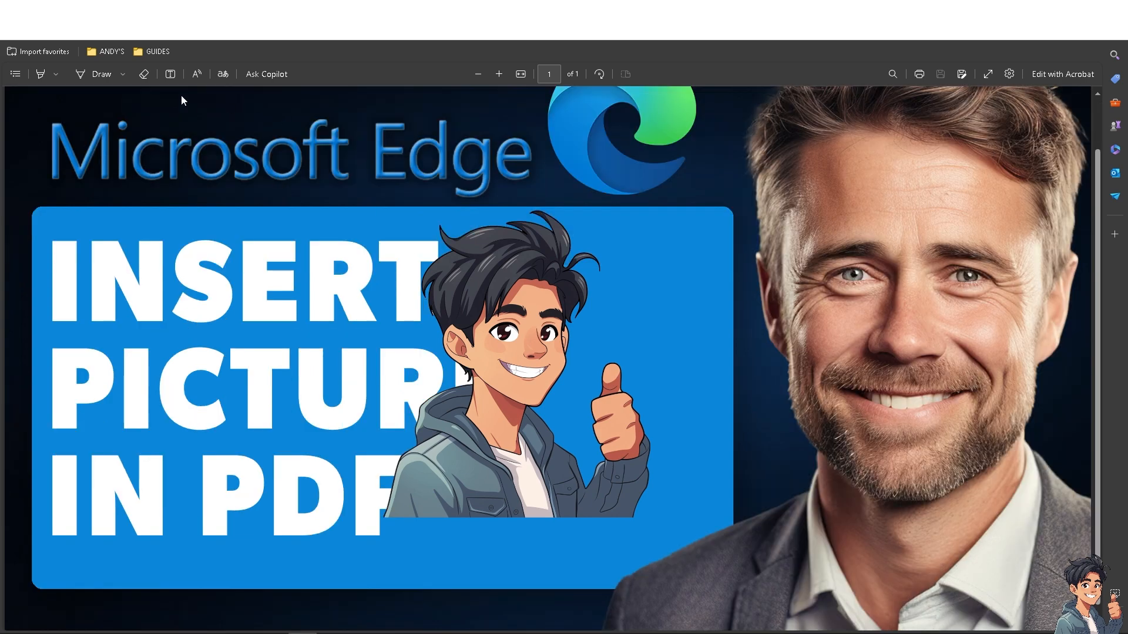
pyautogui.click(41, 74)
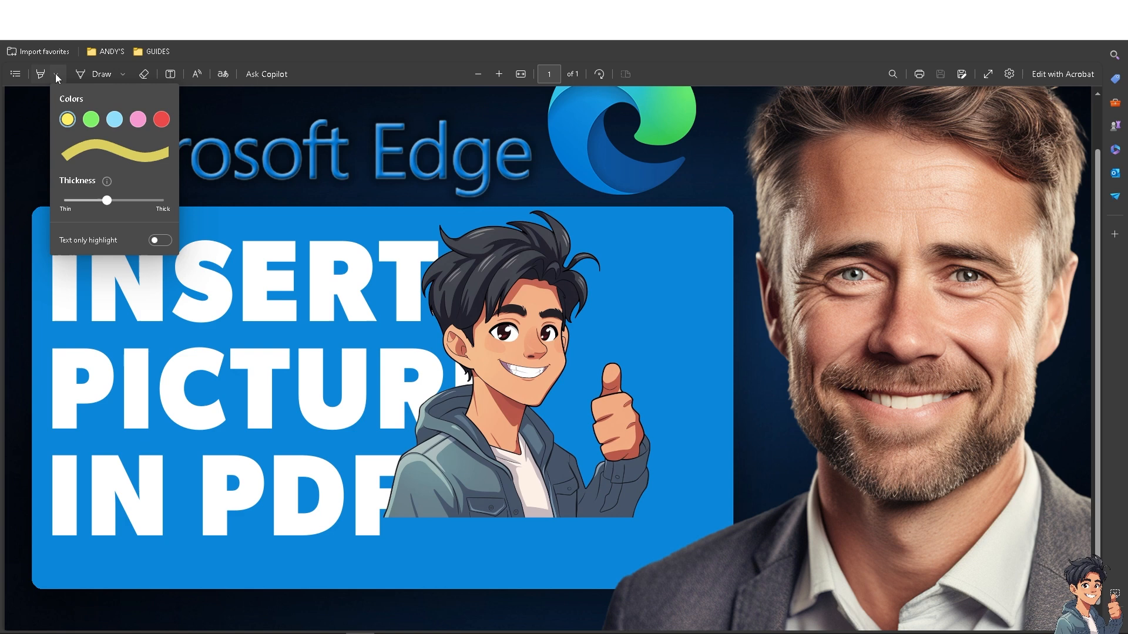
pyautogui.moveTo(66, 119)
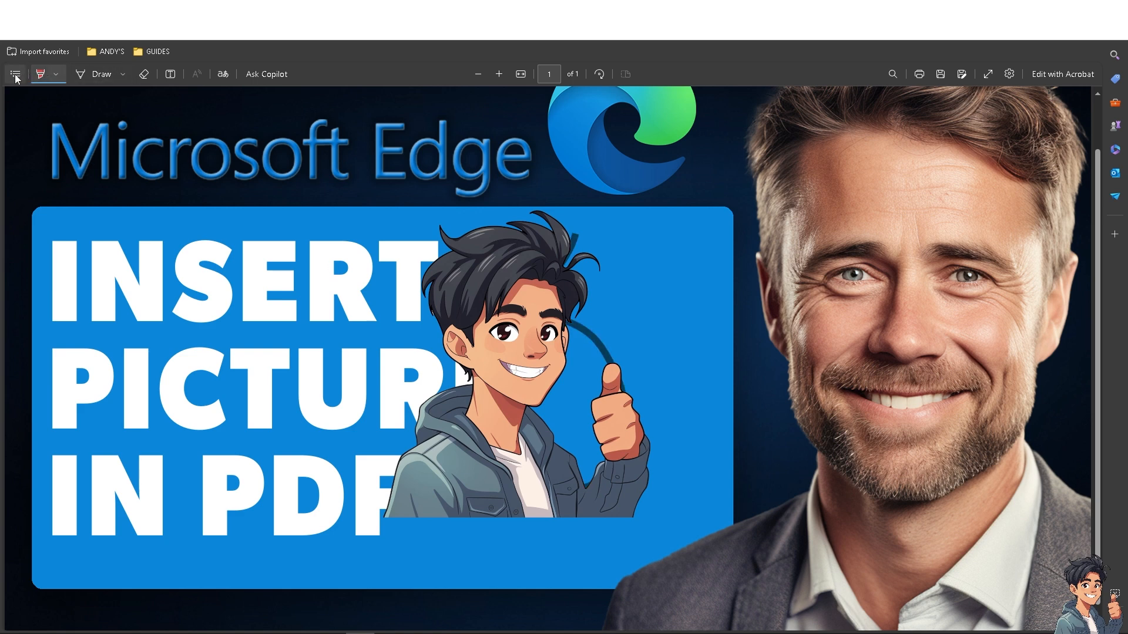
pyautogui.click(55, 74)
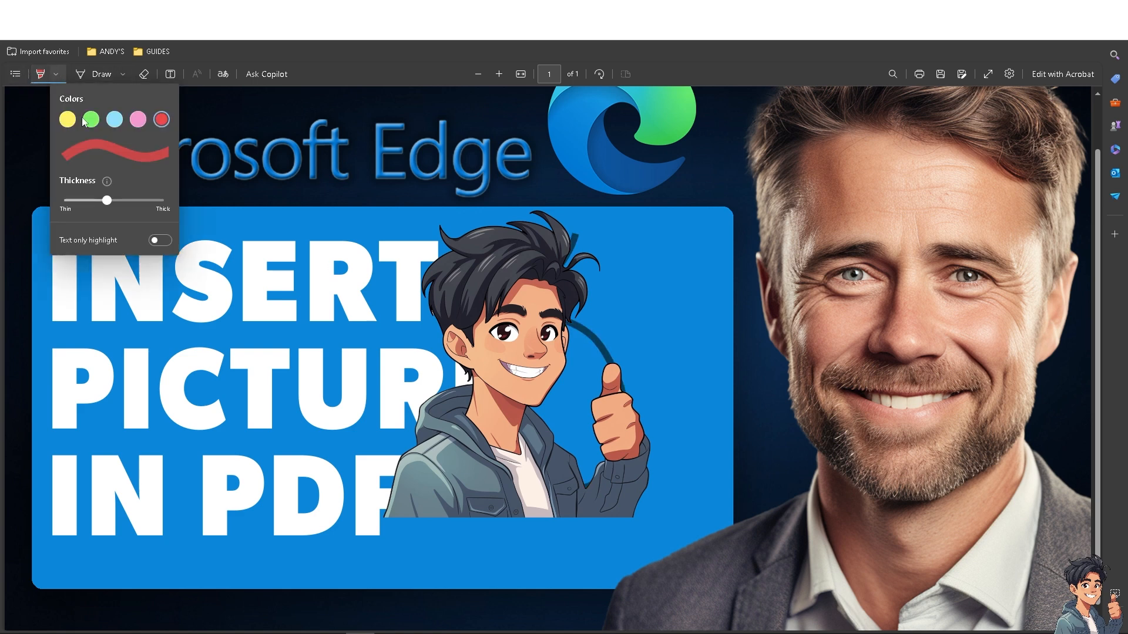
pyautogui.moveTo(107, 201); pyautogui.dragTo(157, 201)
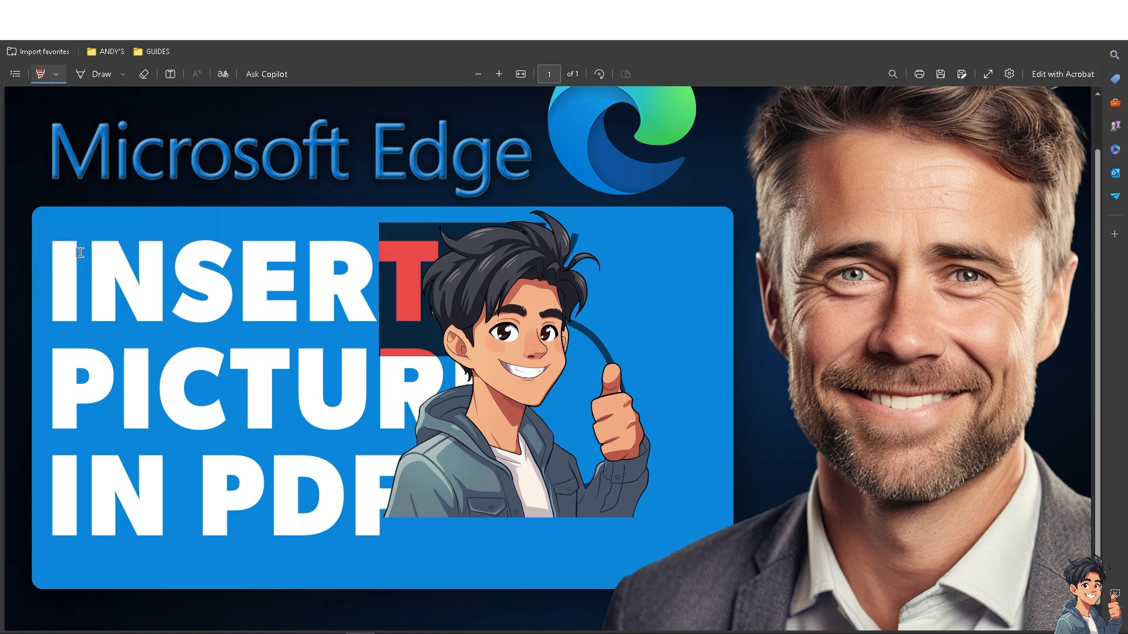
pyautogui.click(143, 74)
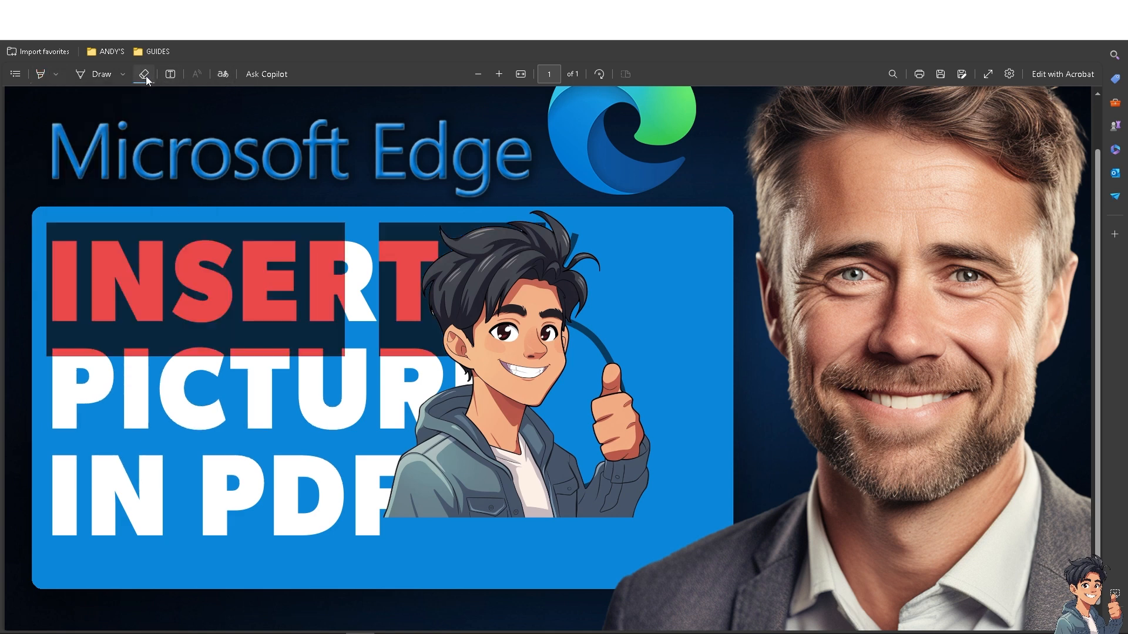
# Step: Draw a yellow ink squiggle beside the character's head, then start translation
pyautogui.click(144, 73)
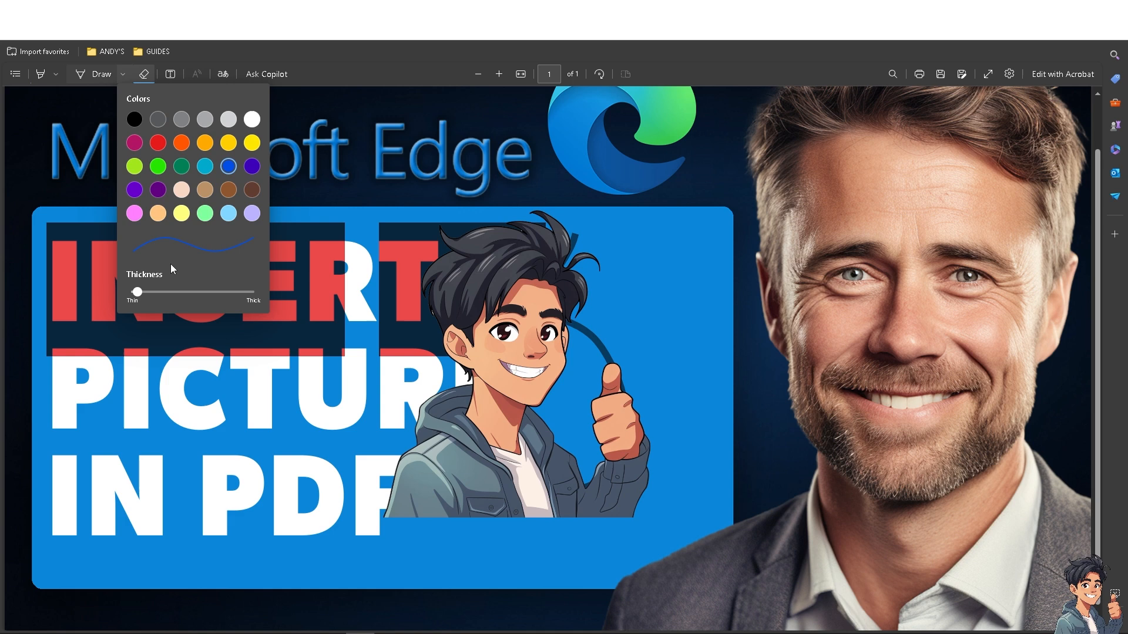
pyautogui.click(251, 144)
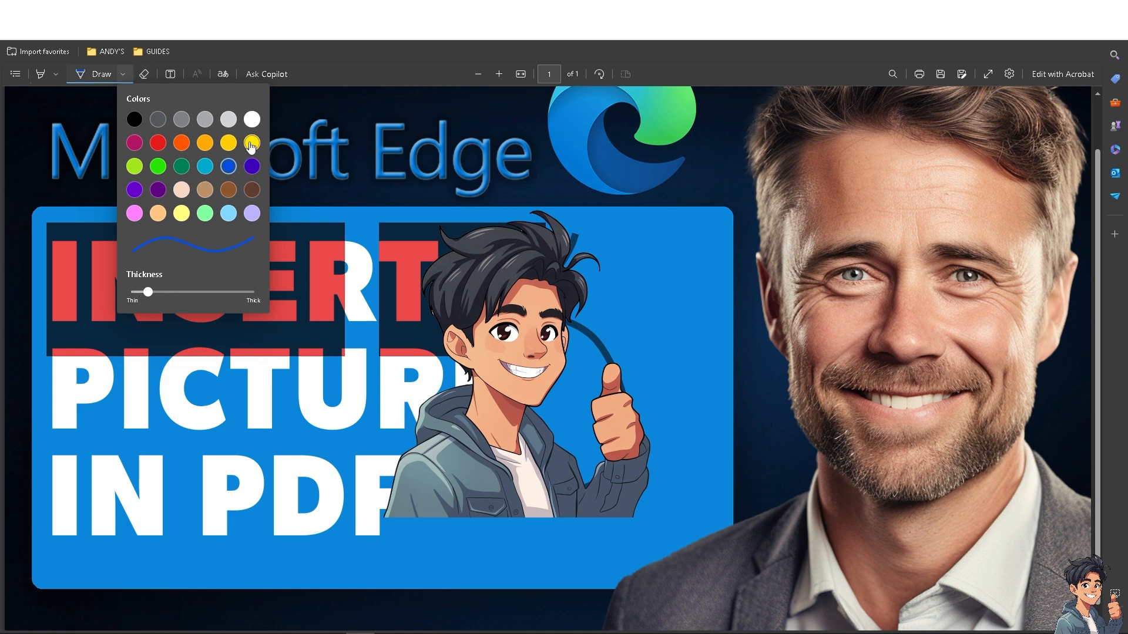
pyautogui.moveTo(611, 259); pyautogui.dragTo(662, 324)
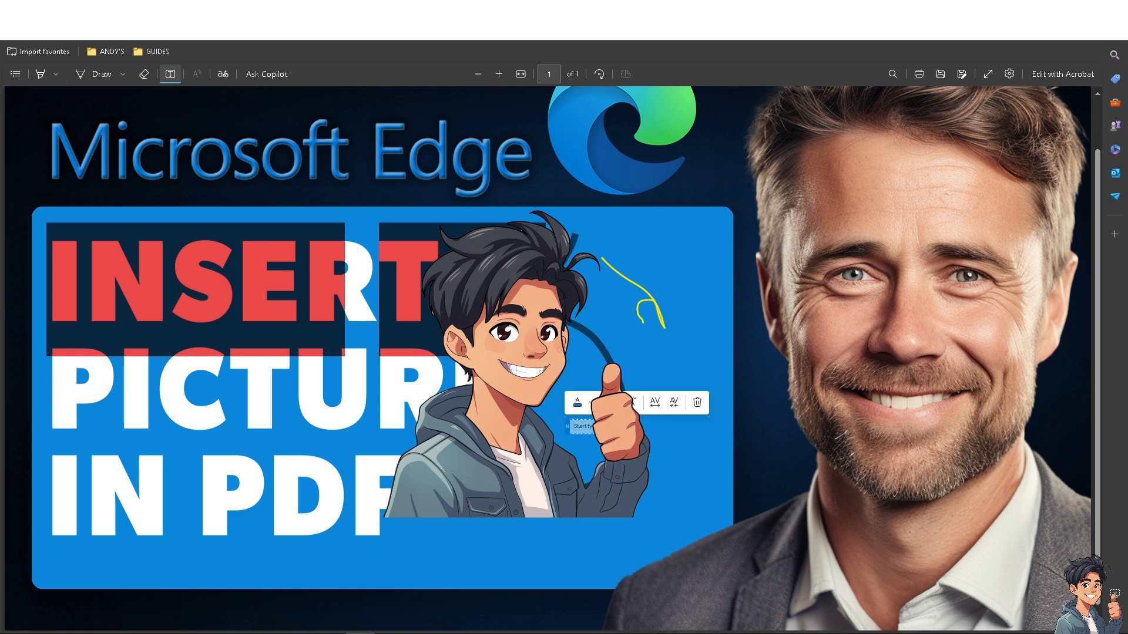
pyautogui.moveTo(587, 398)
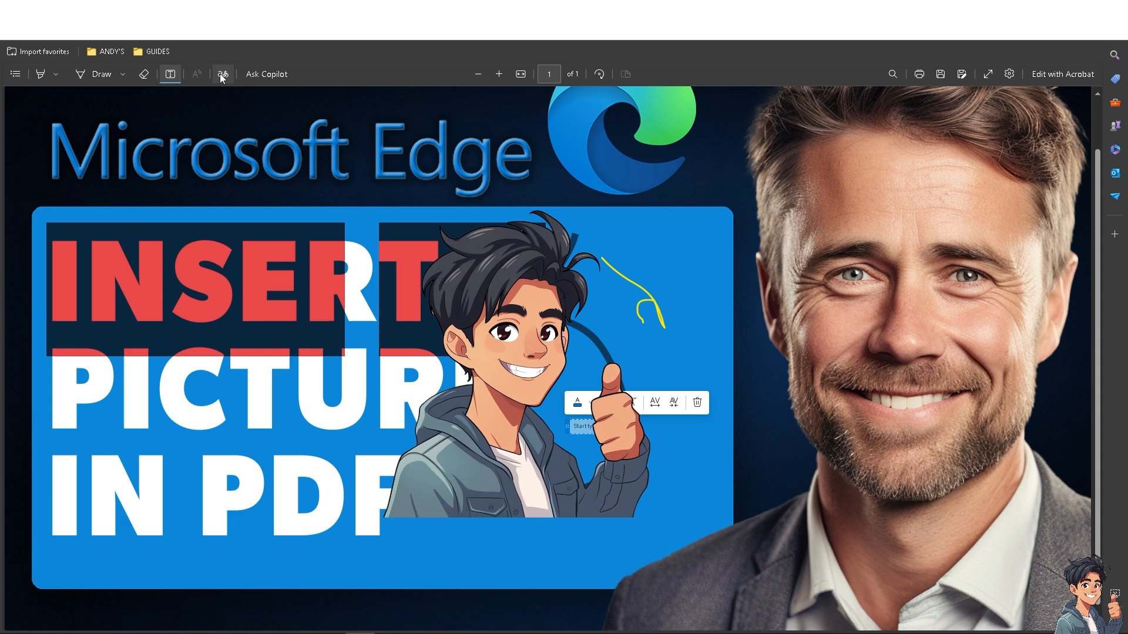
pyautogui.click(222, 73)
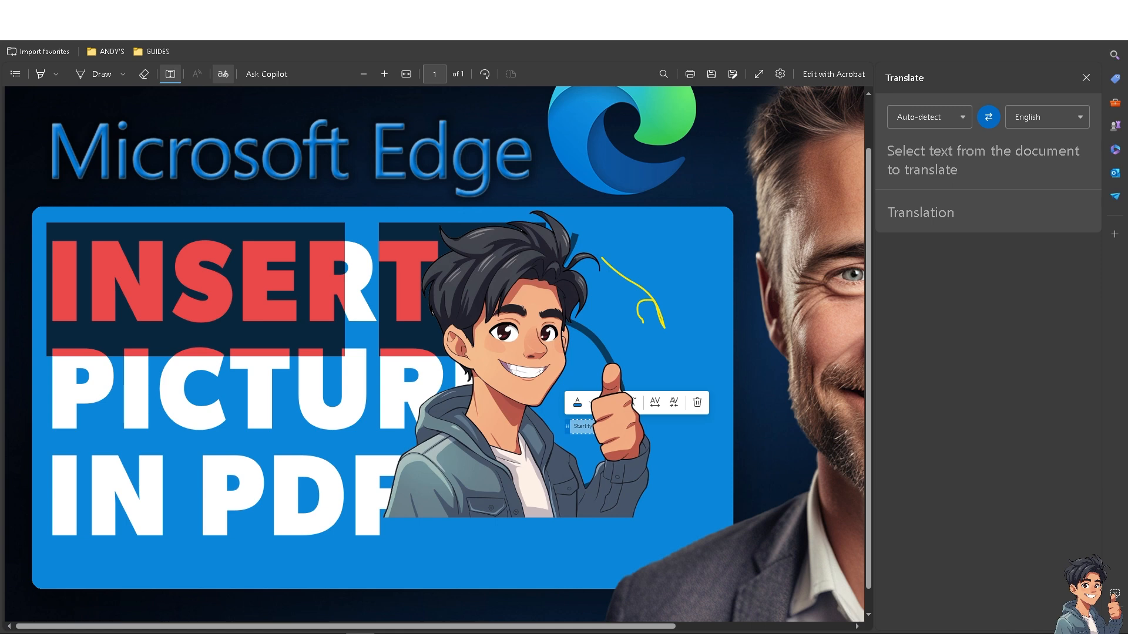
pyautogui.moveTo(267, 74)
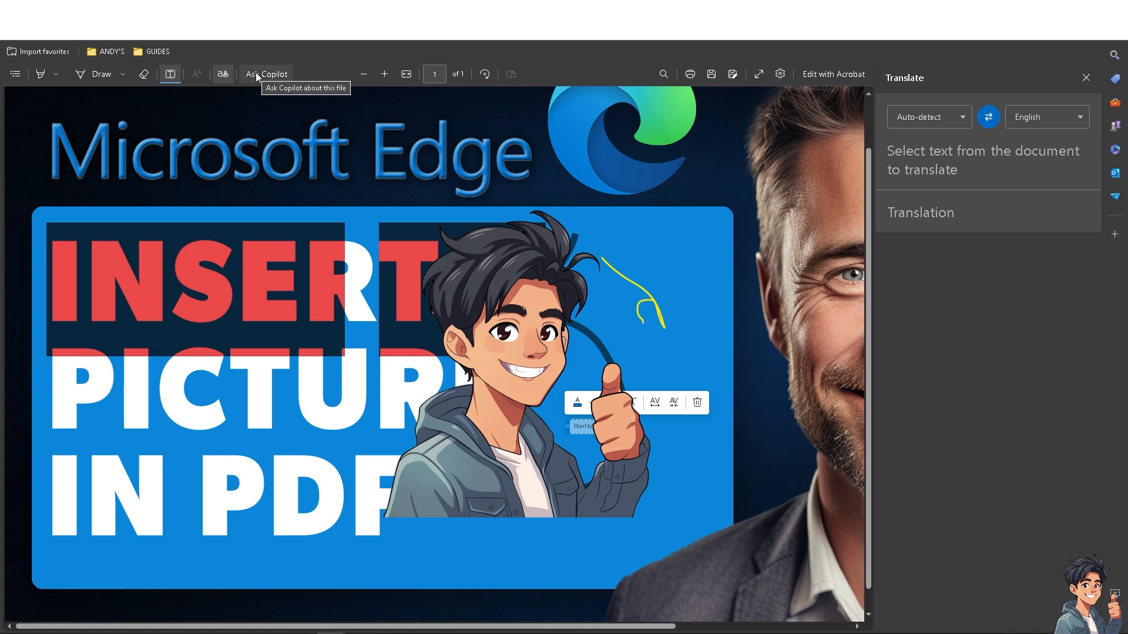
pyautogui.moveTo(381, 77)
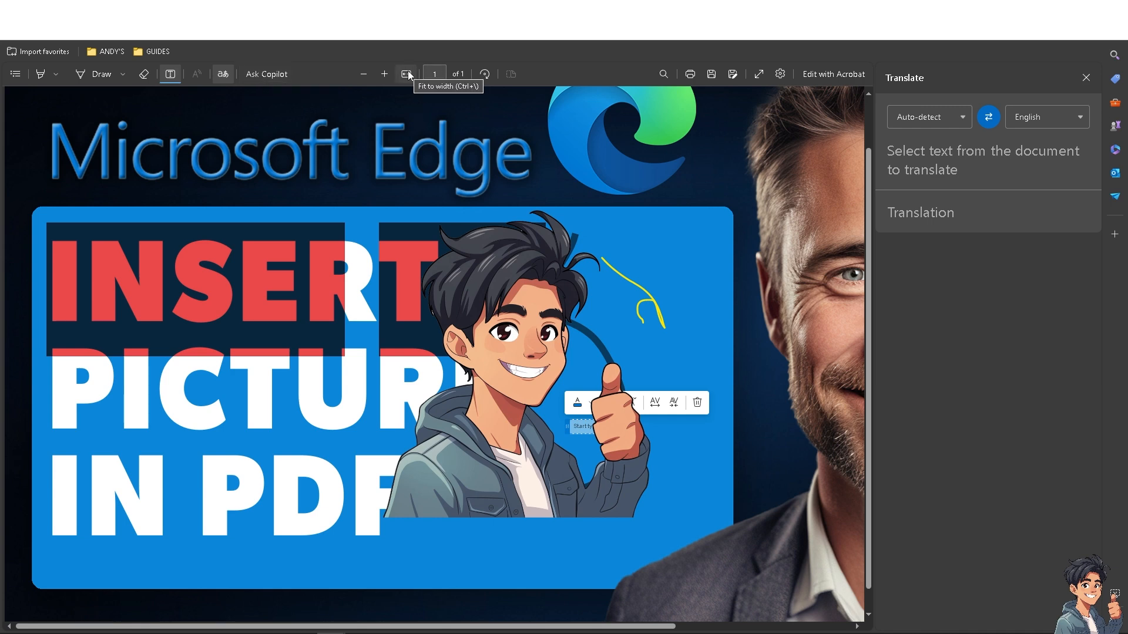
# Step: Fit the PDF page to width and adjust the zoom level
pyautogui.click(384, 74)
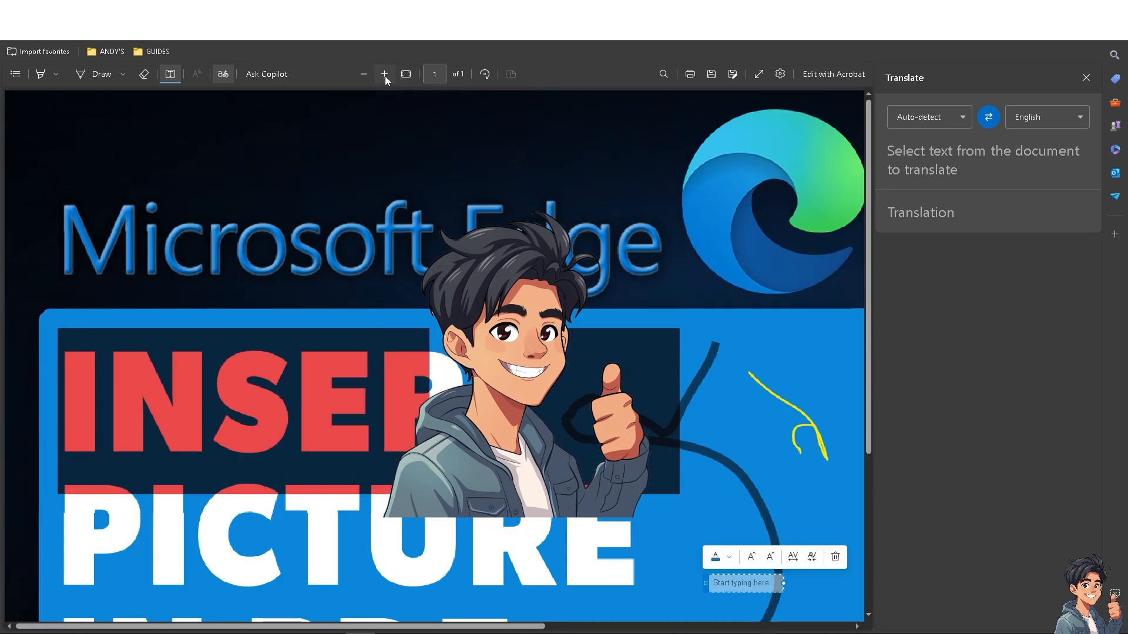
pyautogui.click(363, 74)
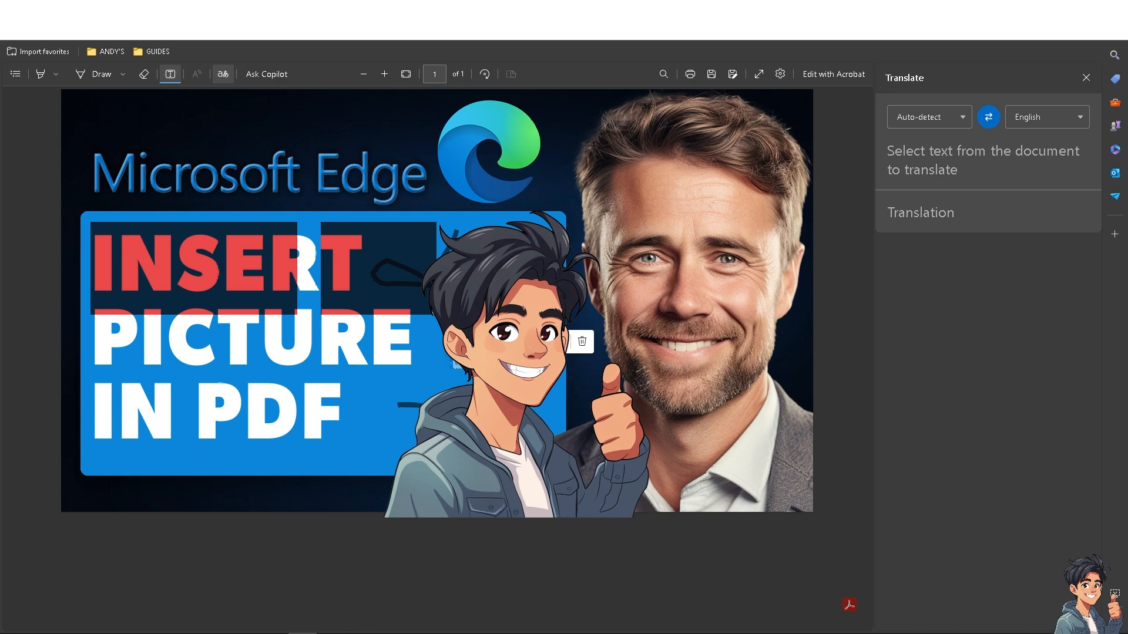
pyautogui.moveTo(769, 73)
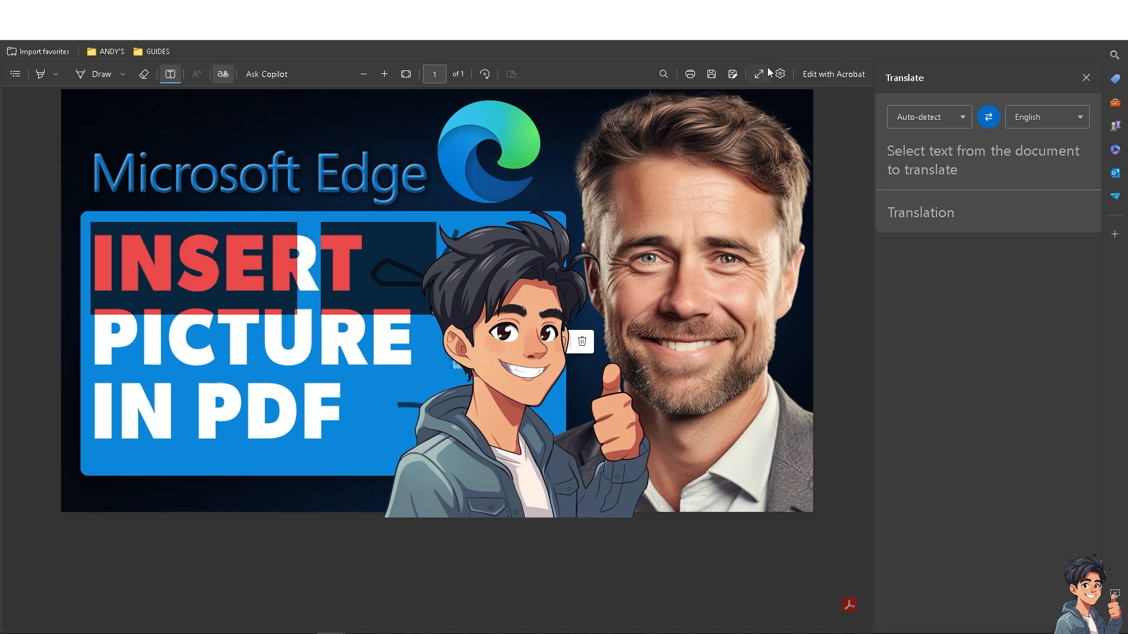
pyautogui.moveTo(759, 74)
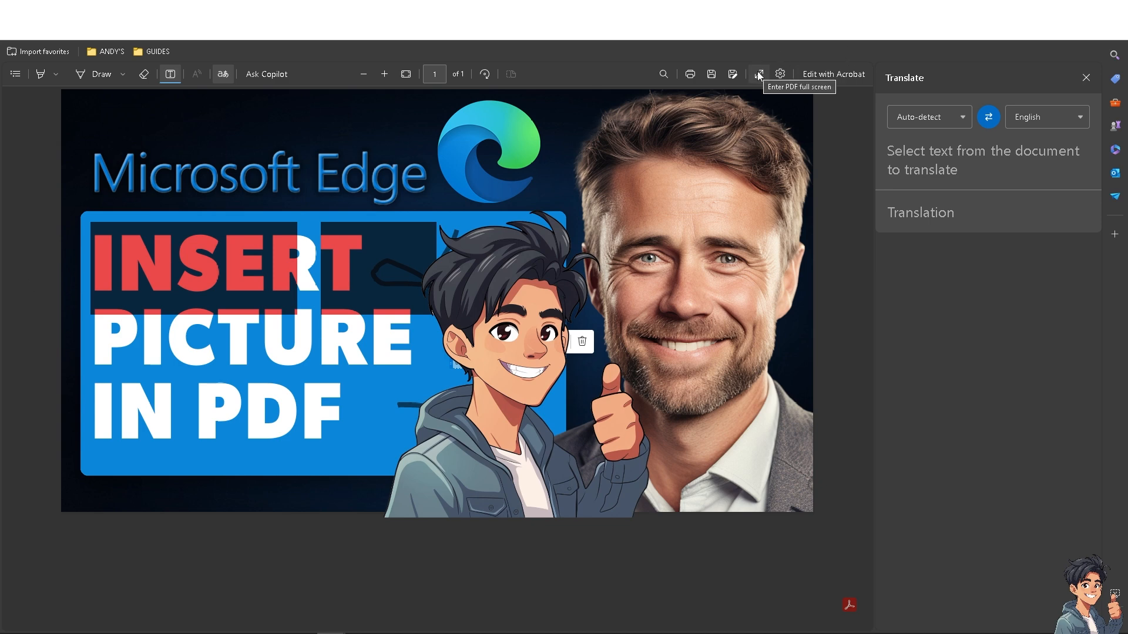
# Step: View the PDF full screen and hide all annotations from the settings menu
pyautogui.click(1087, 77)
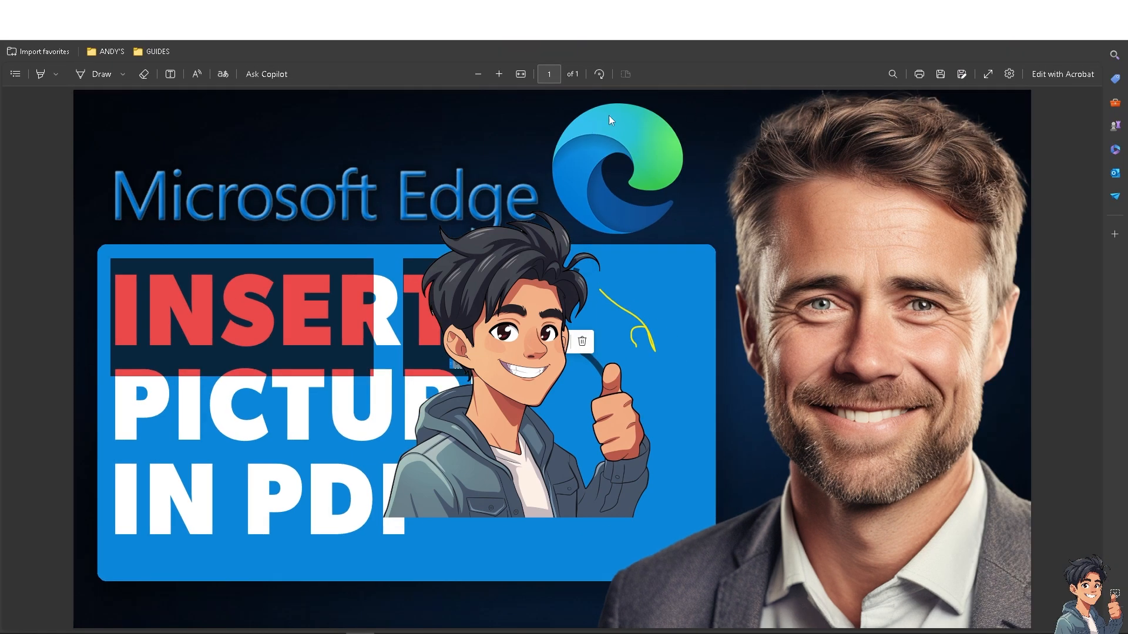
pyautogui.moveTo(871, 77)
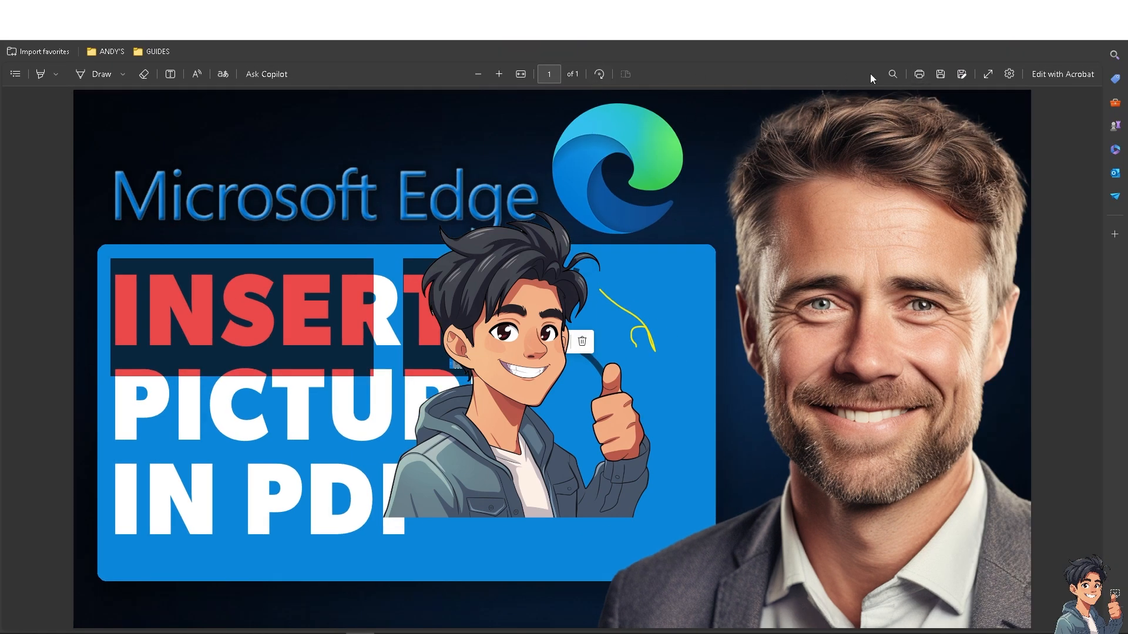
pyautogui.click(1009, 73)
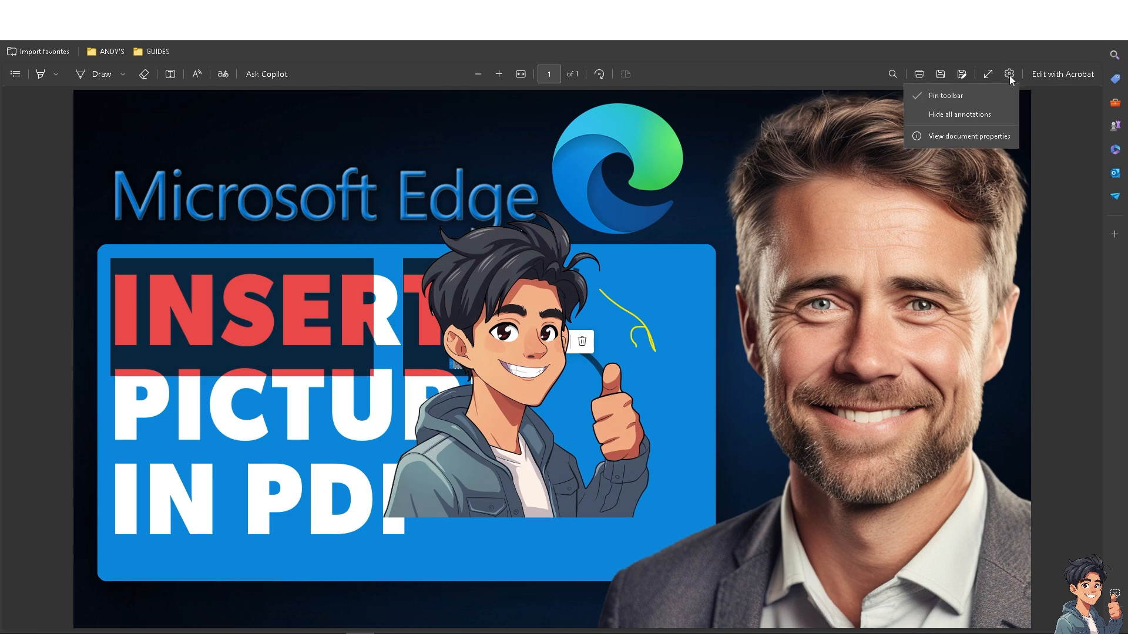
pyautogui.moveTo(959, 114)
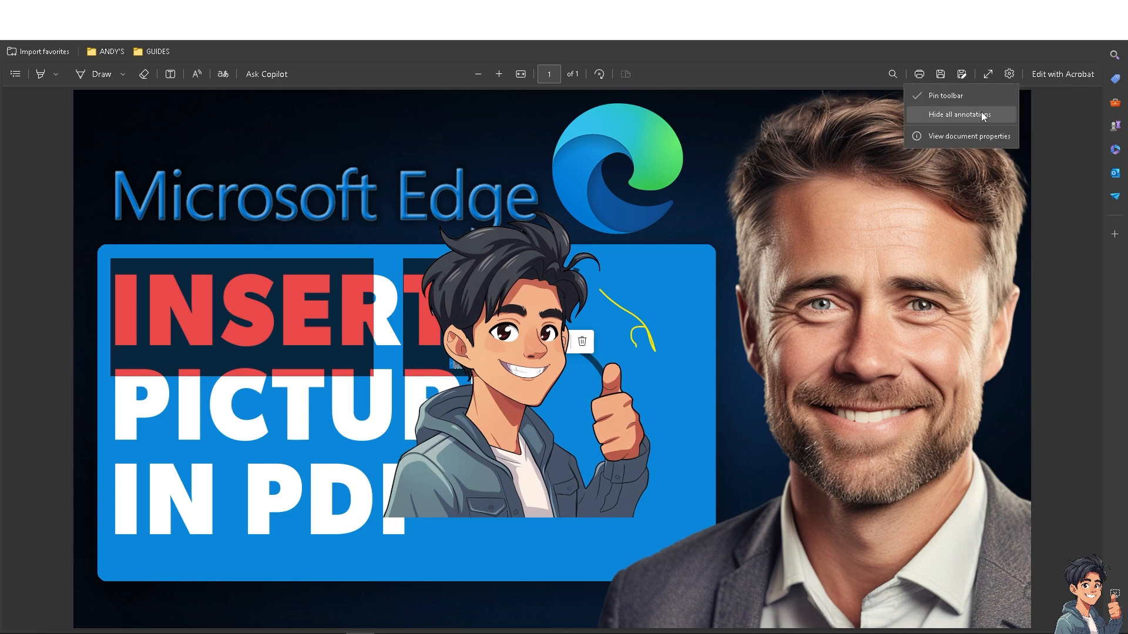
pyautogui.click(960, 114)
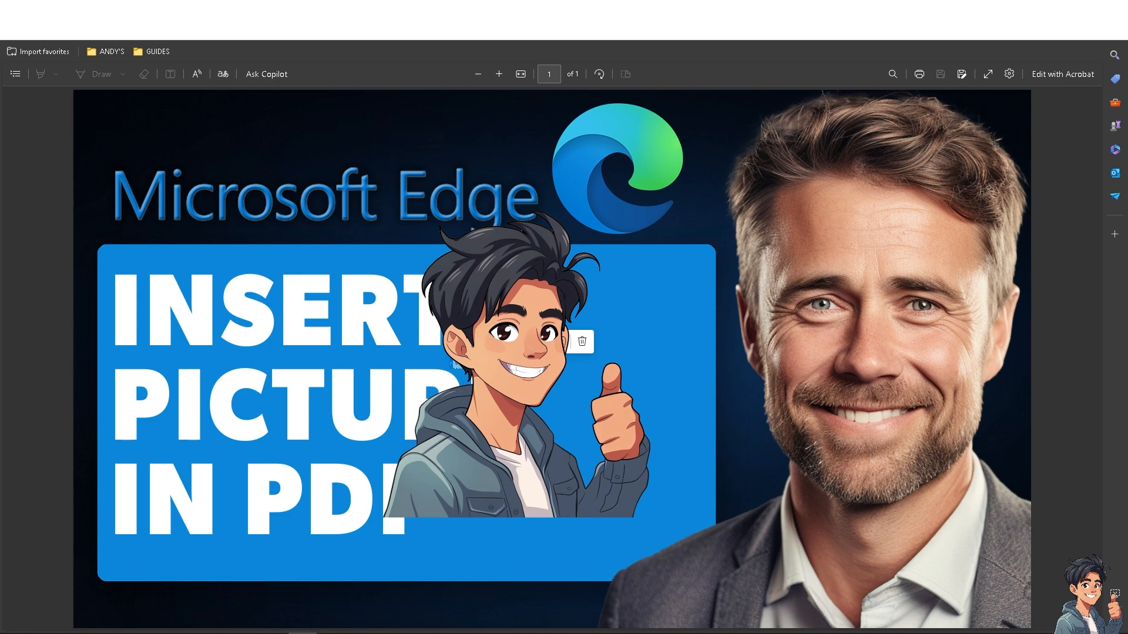
pyautogui.moveTo(333, 125)
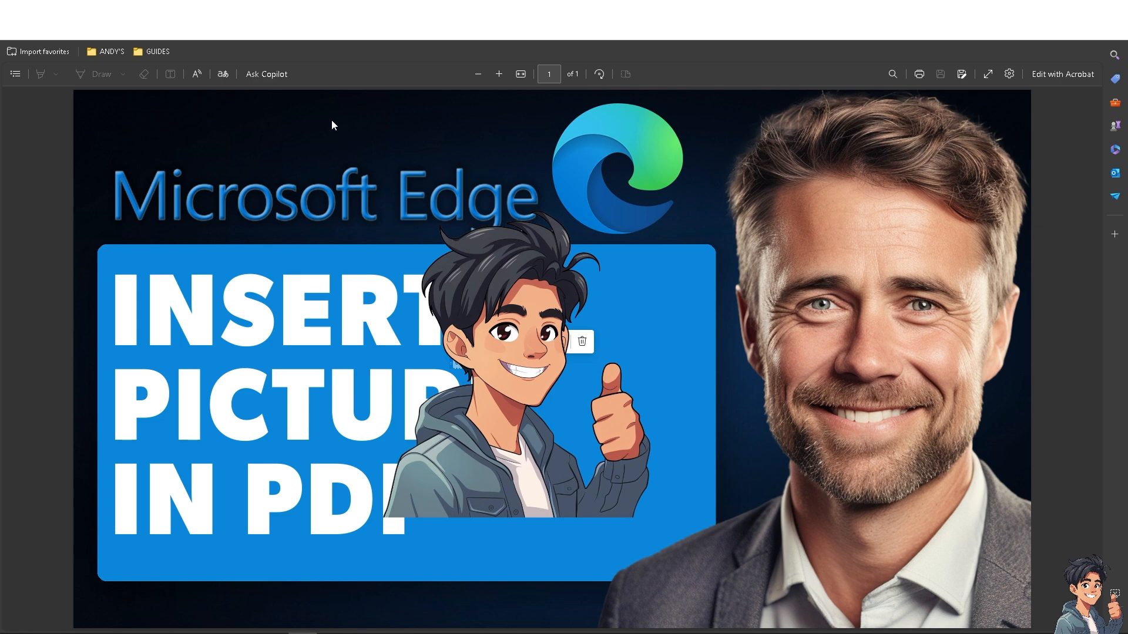